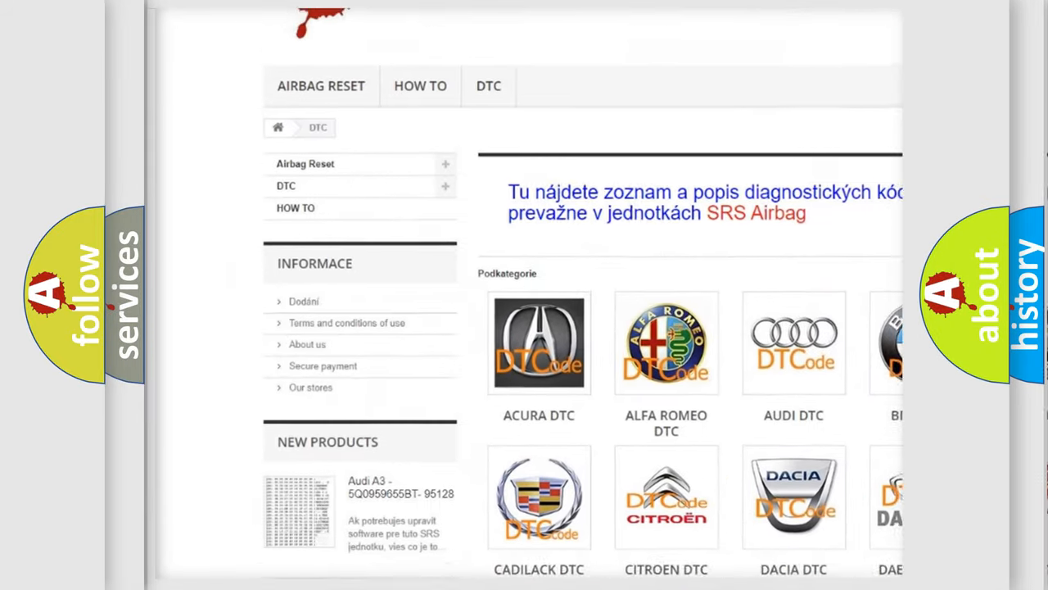
pyautogui.scroll(-3)
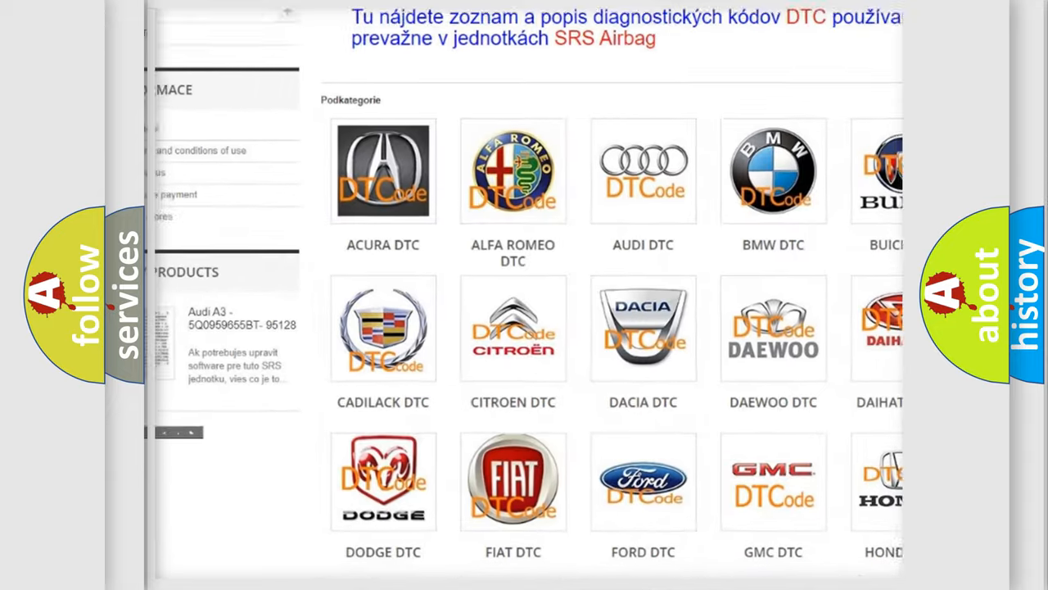
pyautogui.scroll(-3)
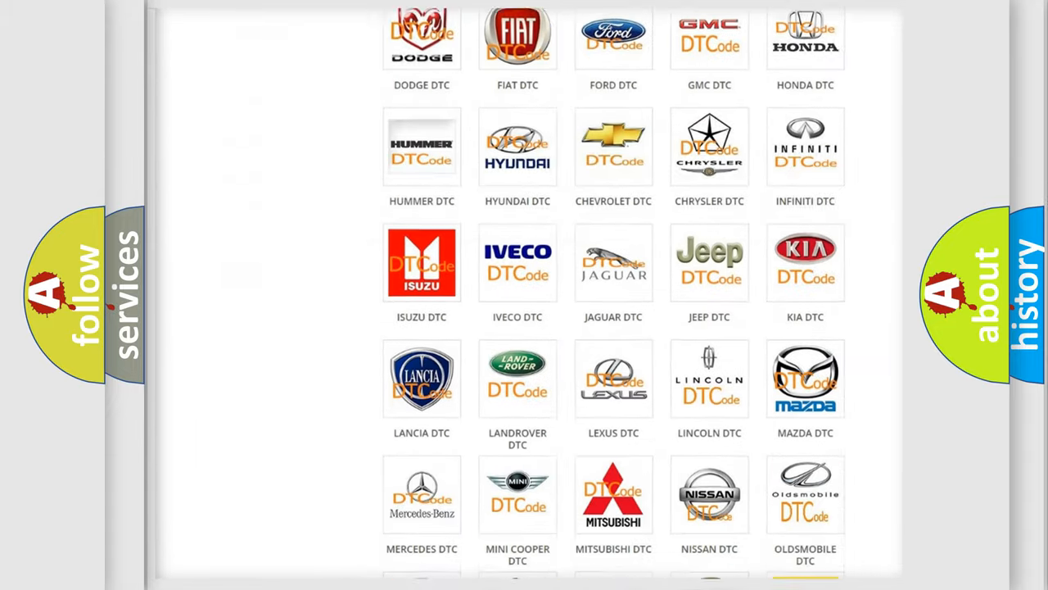
pyautogui.scroll(-3)
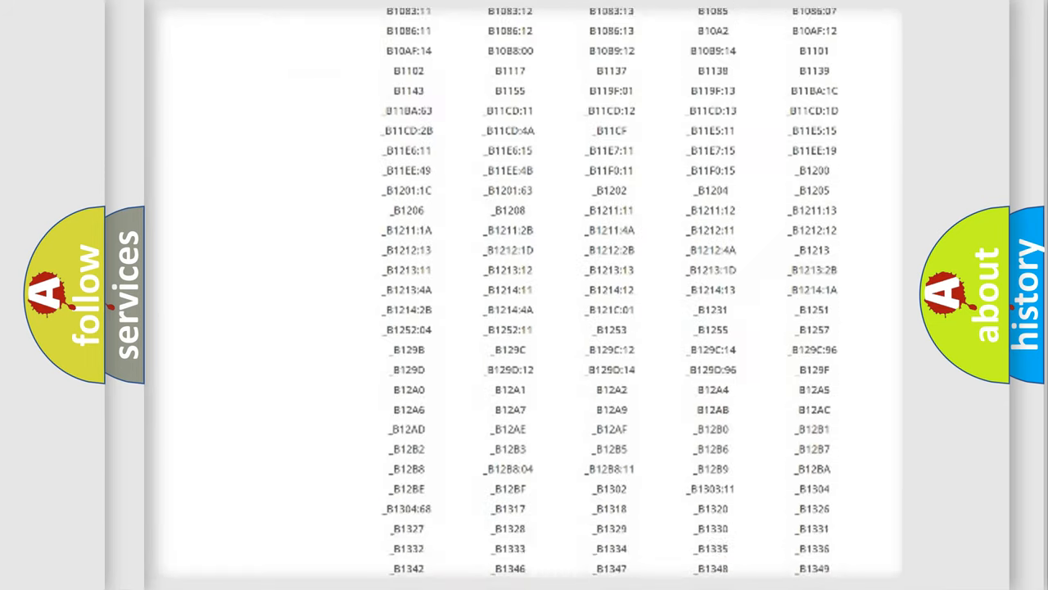
pyautogui.scroll(-3)
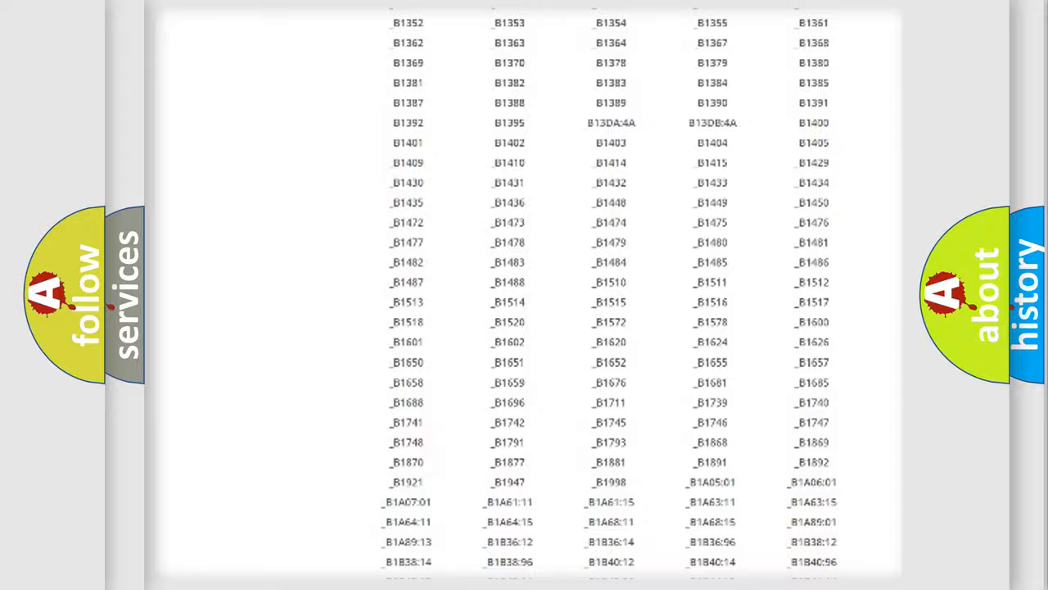